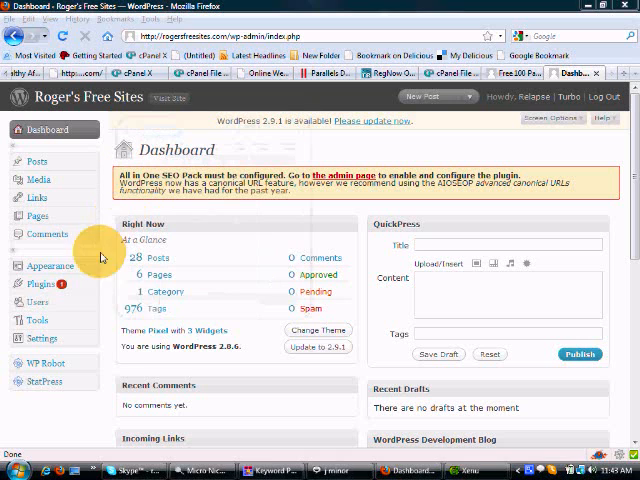
mouse_move(110, 344)
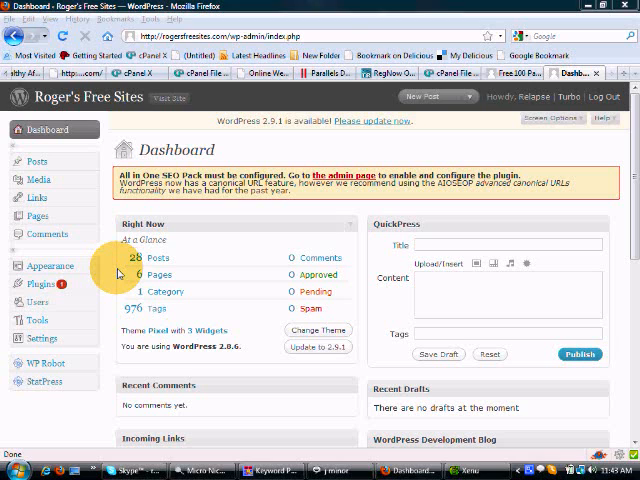
mouse_move(116, 288)
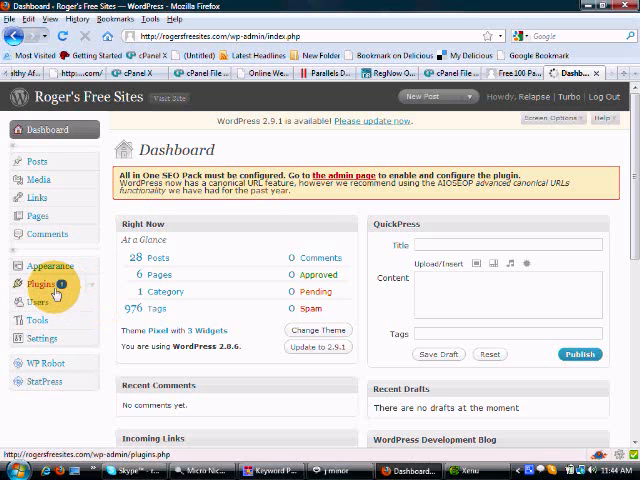
- Upload the UAW plugin zip via Plugins > Add New, install it and activate it
click(42, 284)
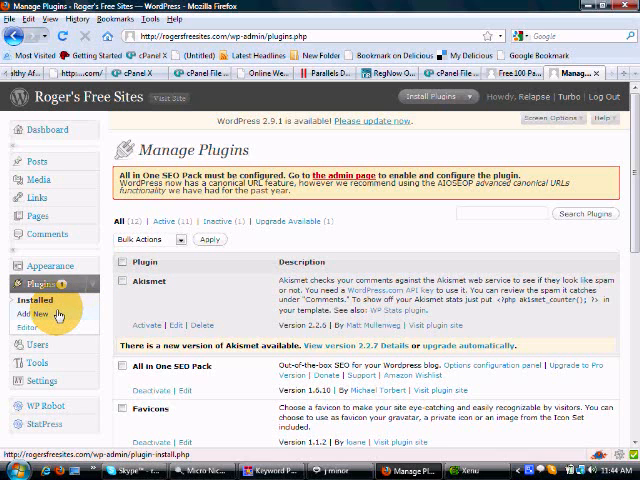
click(34, 312)
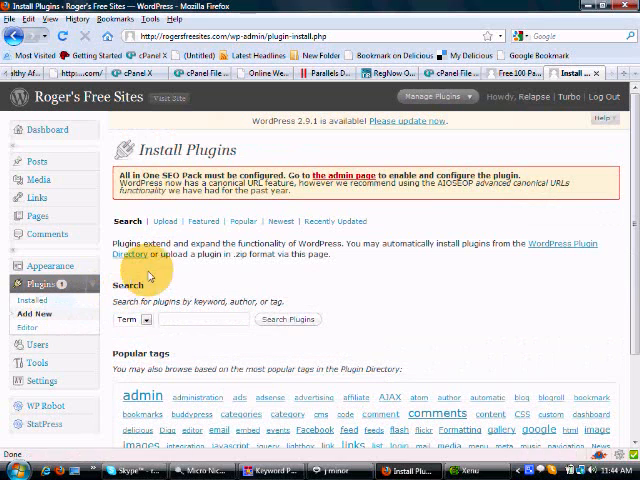
click(164, 220)
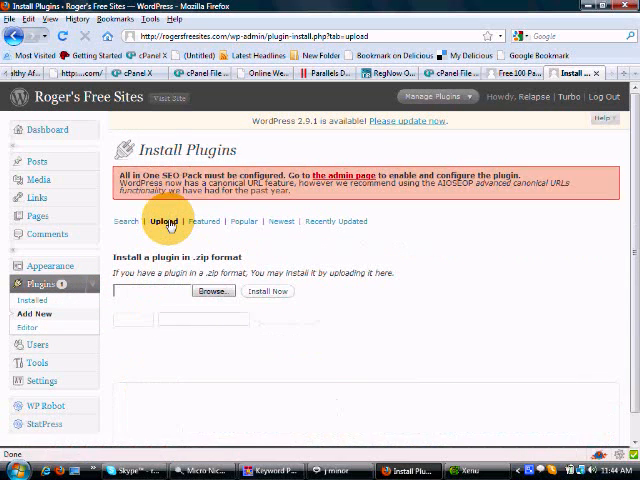
click(212, 292)
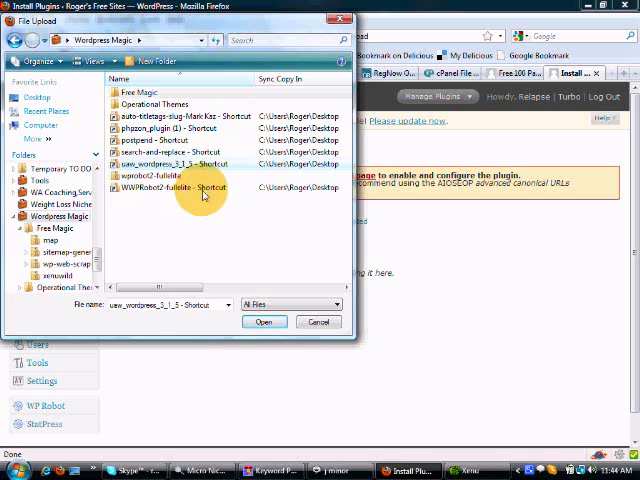
click(264, 322)
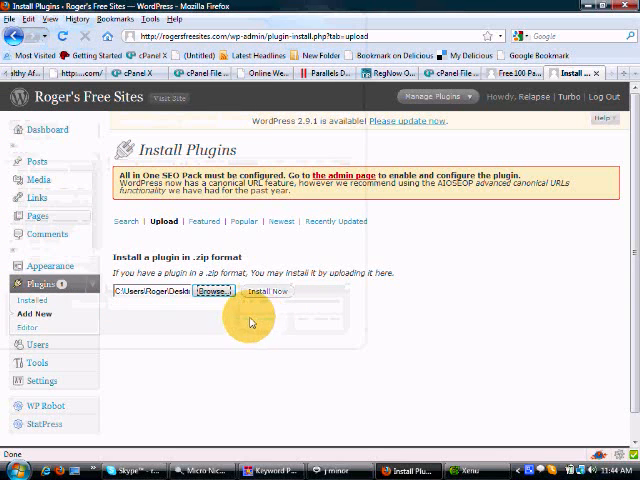
click(268, 292)
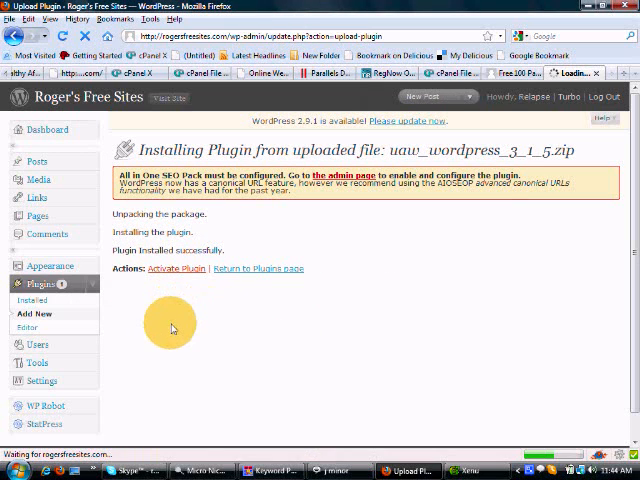
click(176, 268)
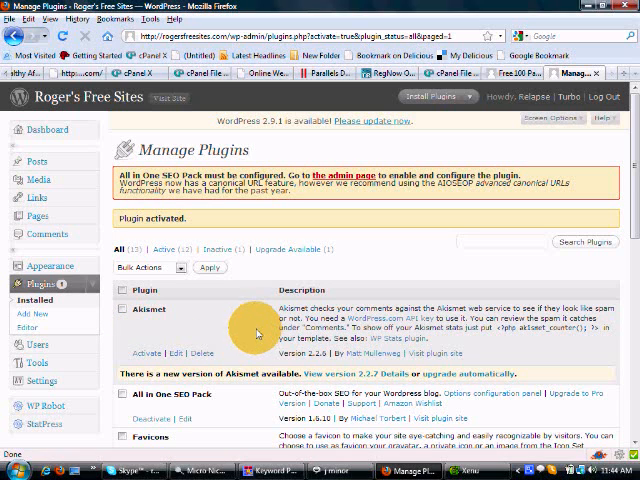
- Scroll the plugins list down to the Unique Article Wizard entry
scroll(down, 3)
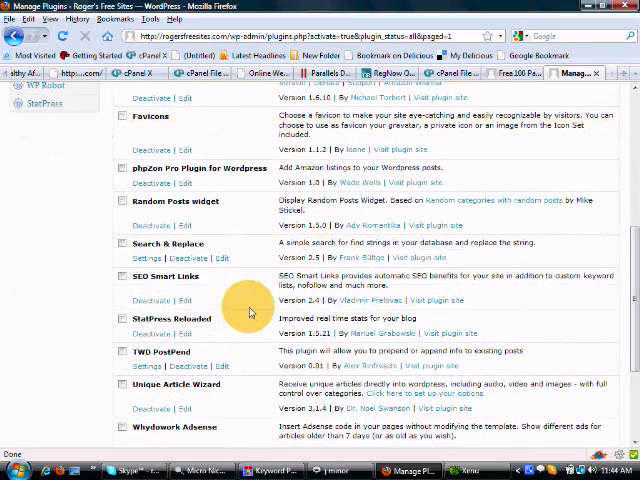
scroll(down, 3)
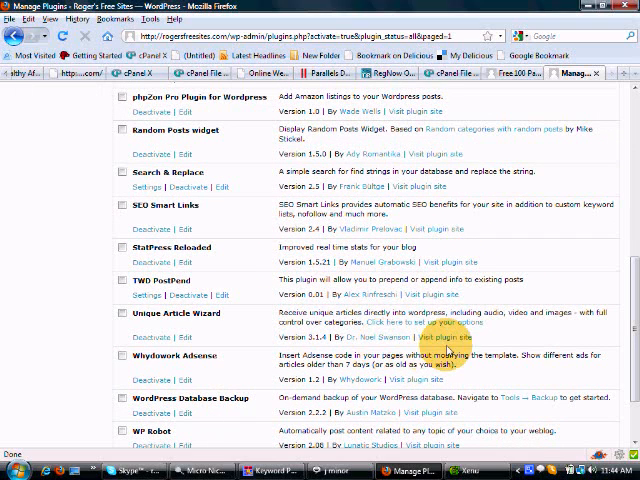
mouse_move(444, 336)
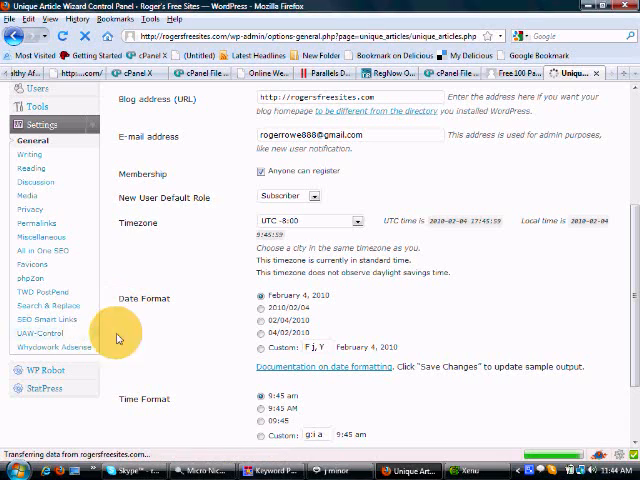
- Enter first name 'Roger' and the last name in the UAW control panel
click(40, 332)
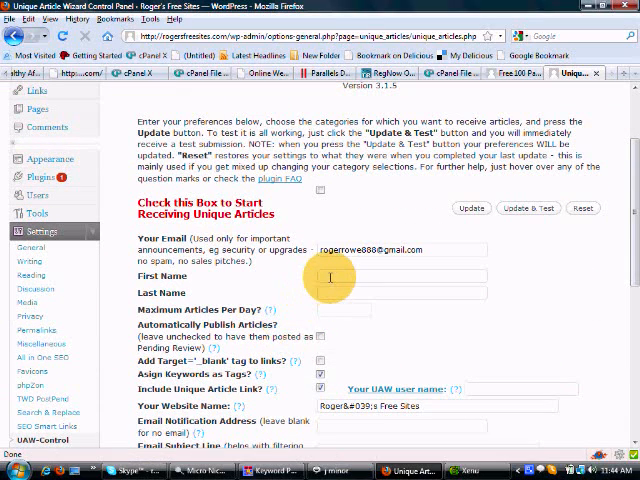
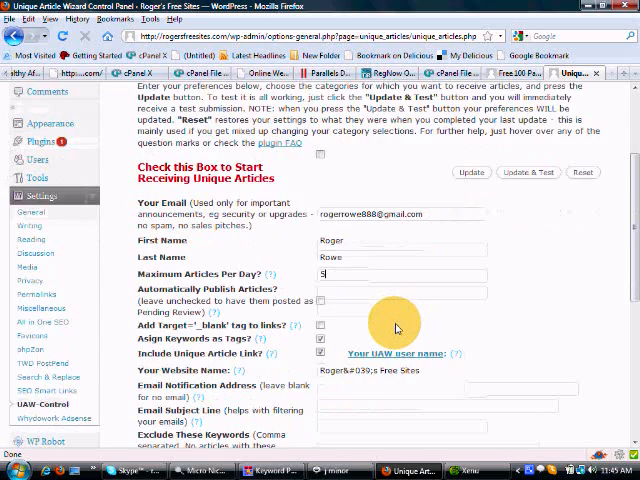
scroll(down, 3)
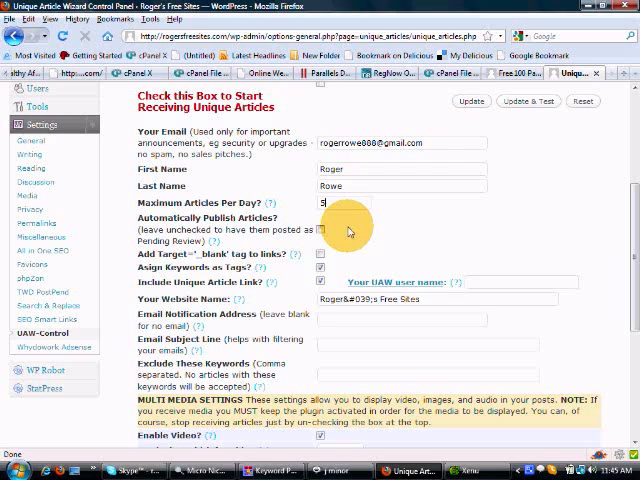
mouse_move(350, 230)
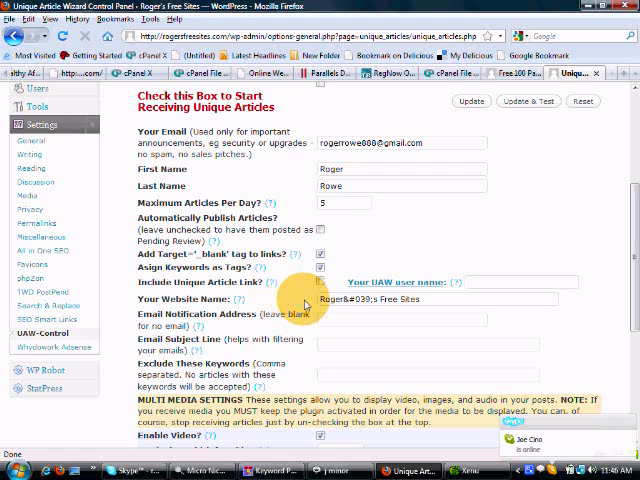
mouse_move(328, 332)
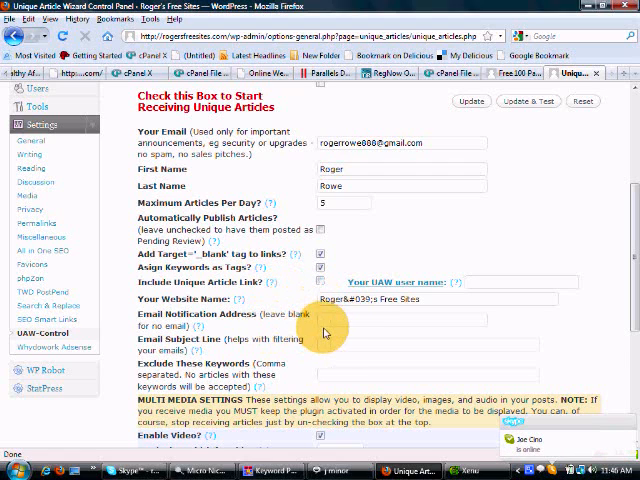
mouse_move(324, 322)
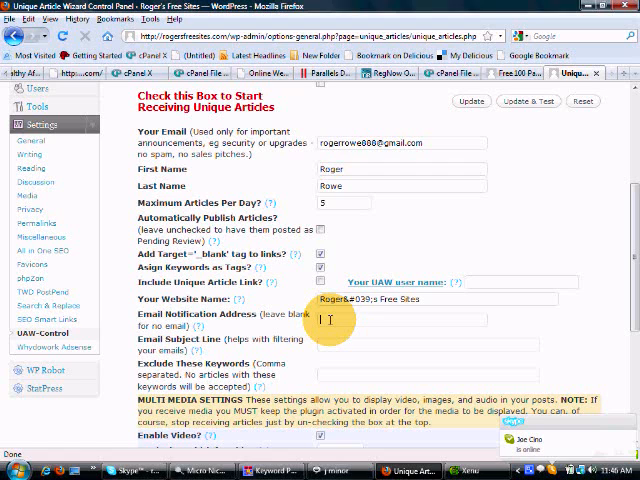
mouse_move(378, 172)
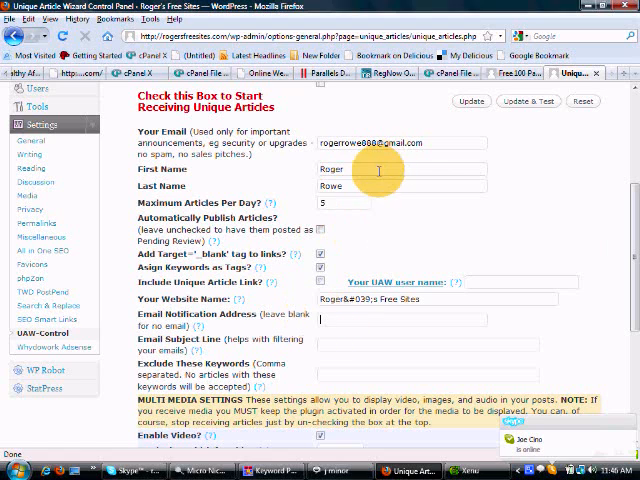
right_click(378, 144)
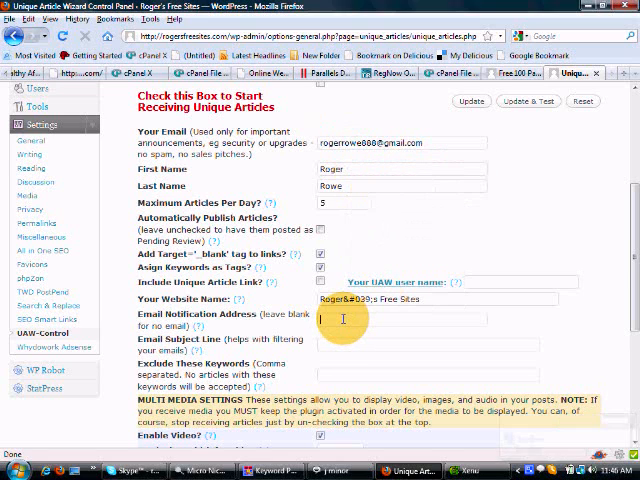
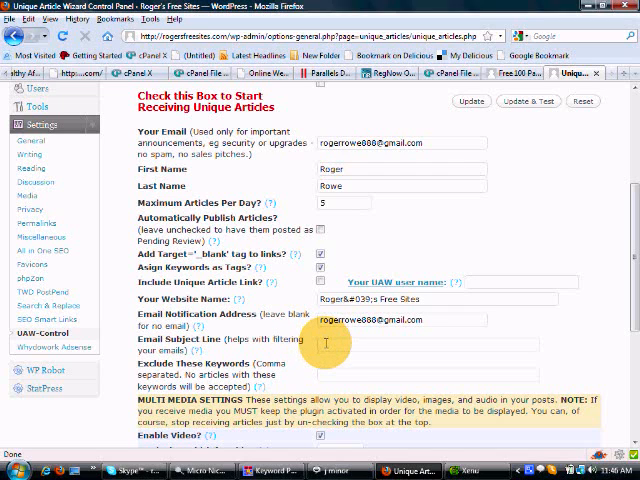
mouse_move(280, 360)
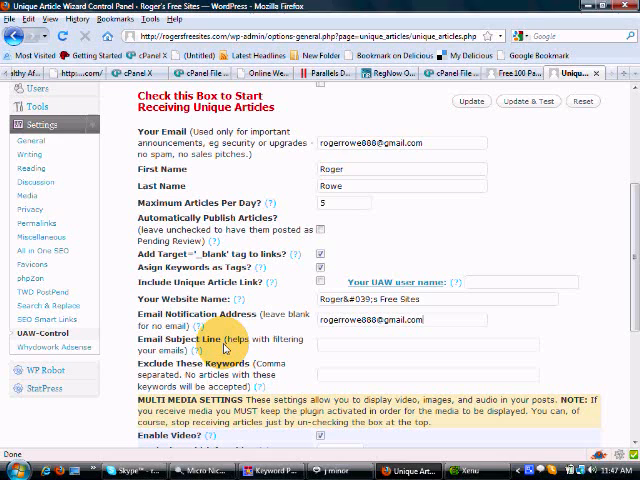
mouse_move(224, 348)
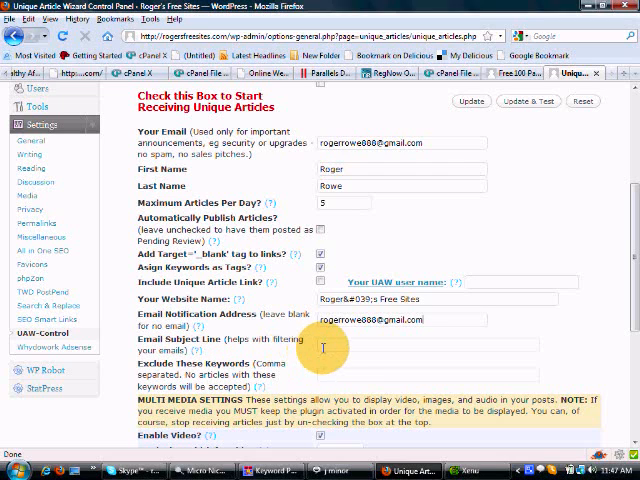
scroll(down, 3)
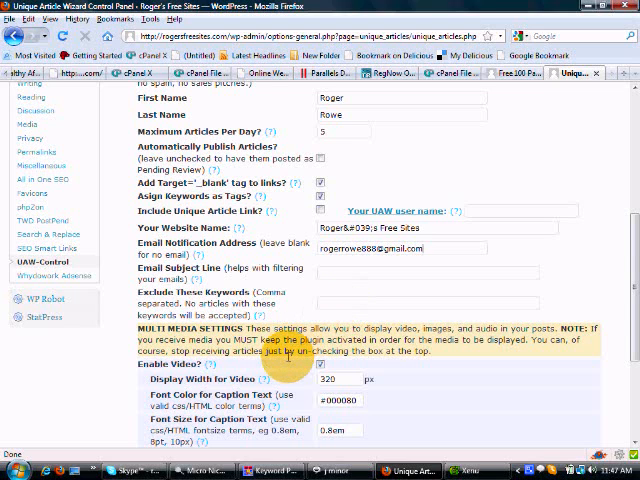
scroll(down, 3)
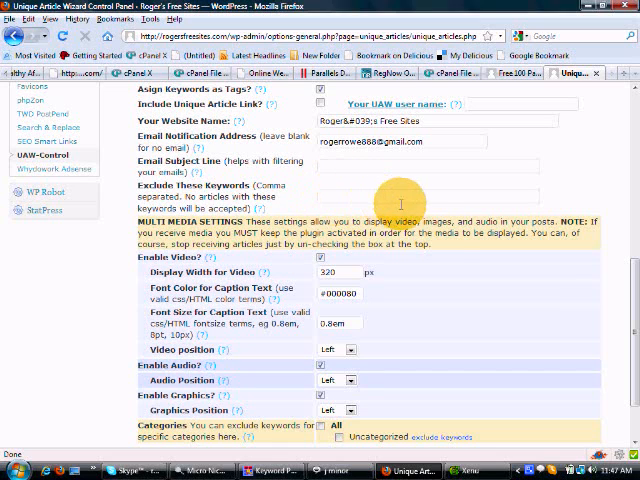
mouse_move(438, 280)
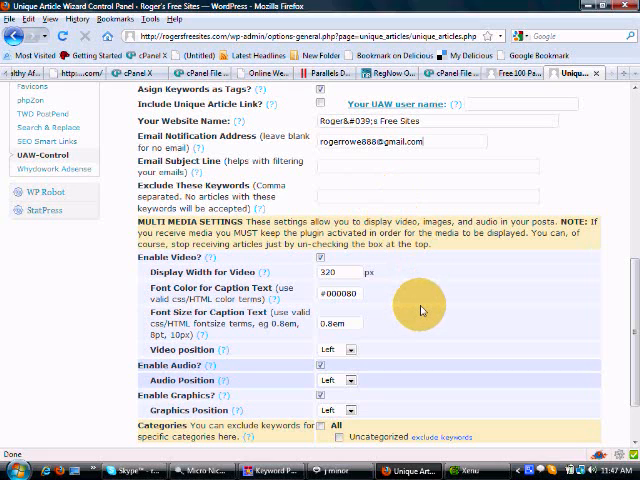
scroll(down, 3)
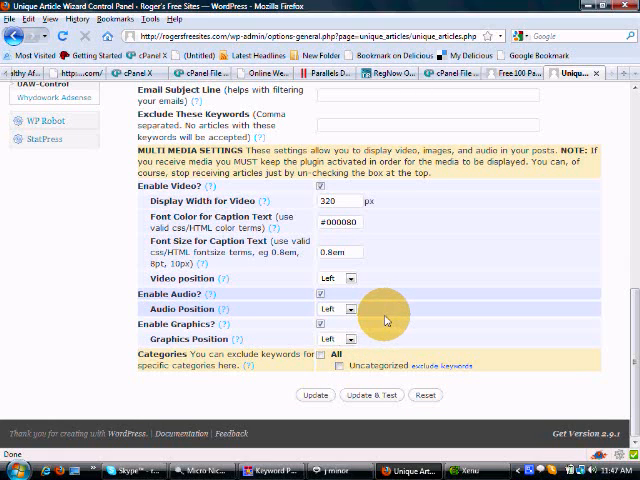
mouse_move(264, 372)
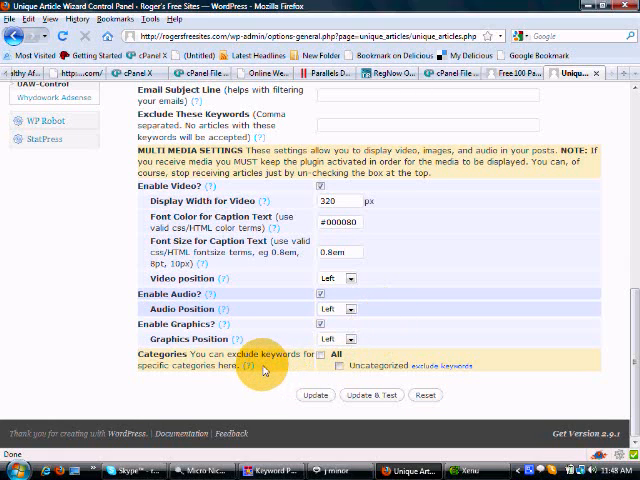
mouse_move(296, 368)
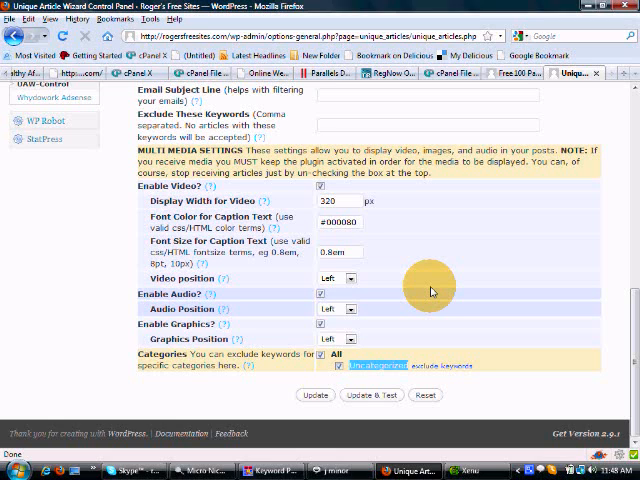
mouse_move(400, 328)
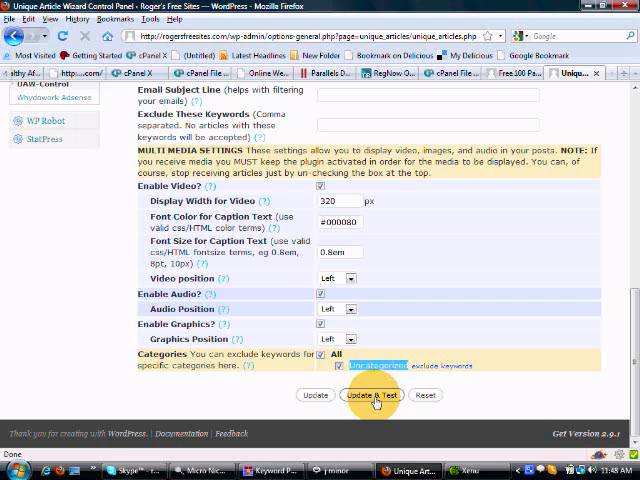
- Save the UAW preferences with Update & Test and read the test-article confirmation
click(376, 396)
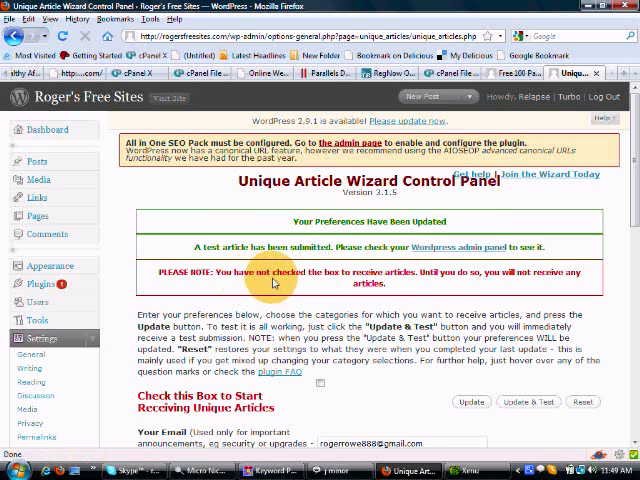
mouse_move(410, 284)
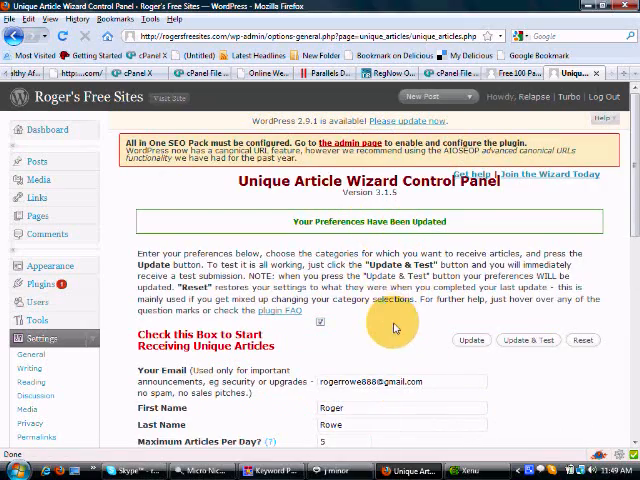
scroll(down, 3)
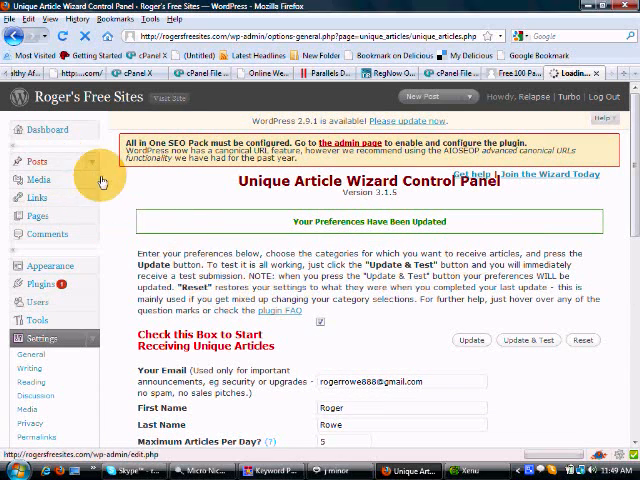
- Go to the Posts list and check the pending UAW Test Article entry
click(38, 160)
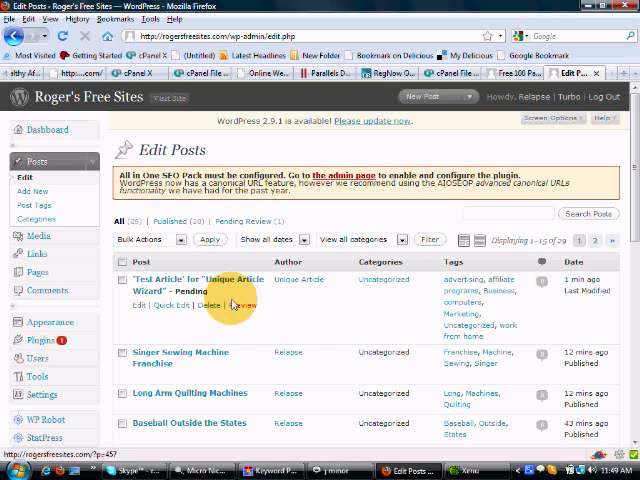
mouse_move(244, 304)
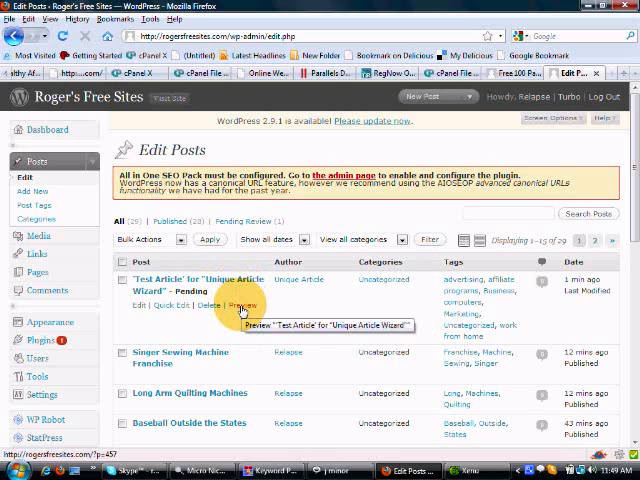
click(242, 304)
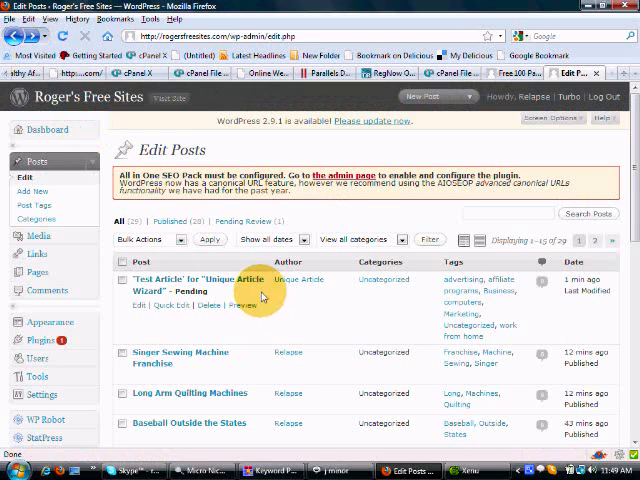
- Deactivate the All in One SEO Pack plugin and return to the Posts list
click(44, 312)
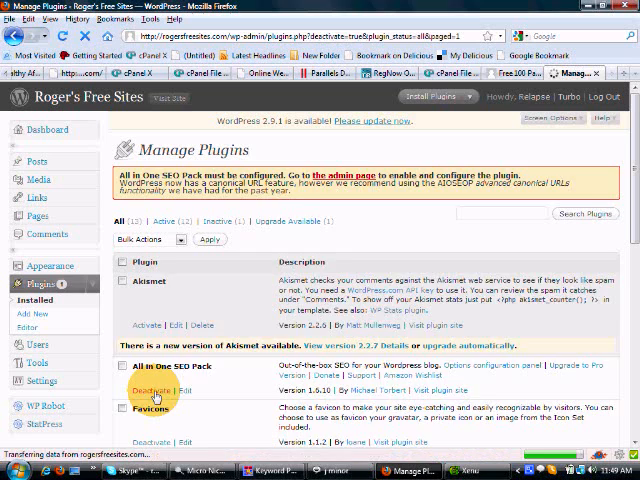
click(152, 392)
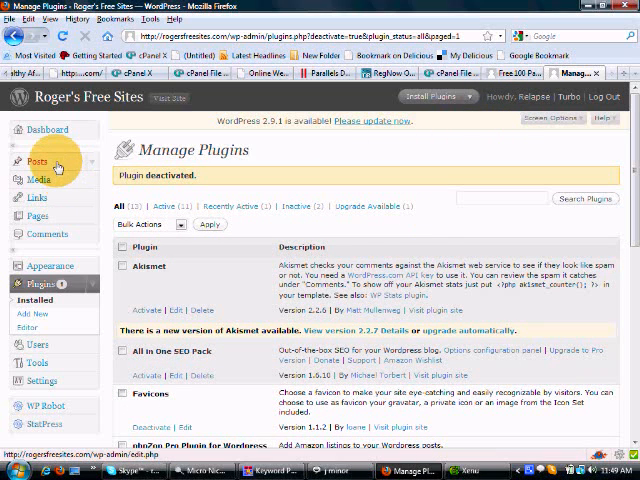
click(36, 160)
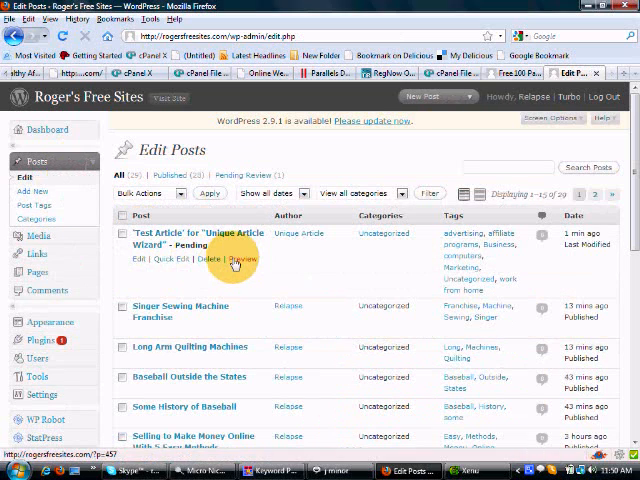
- Preview the test article on the live site and select its opening congratulations paragraph
click(244, 260)
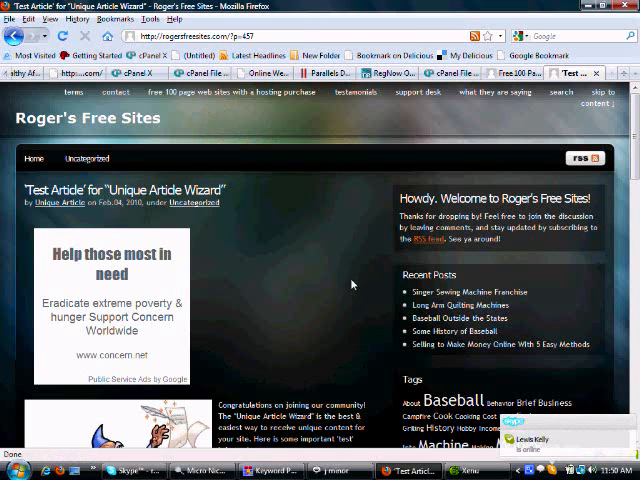
mouse_move(314, 224)
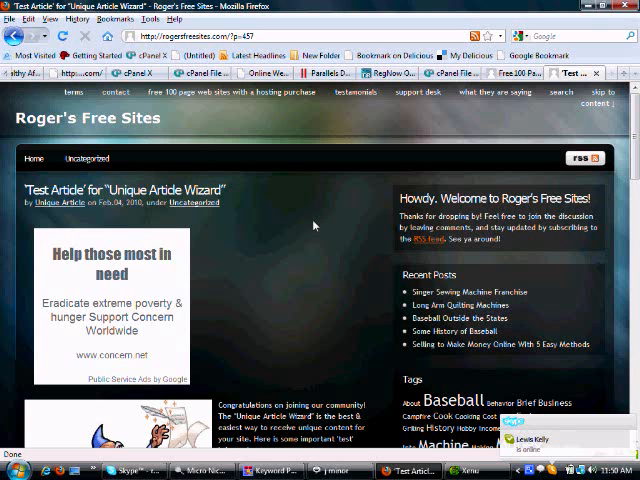
scroll(down, 3)
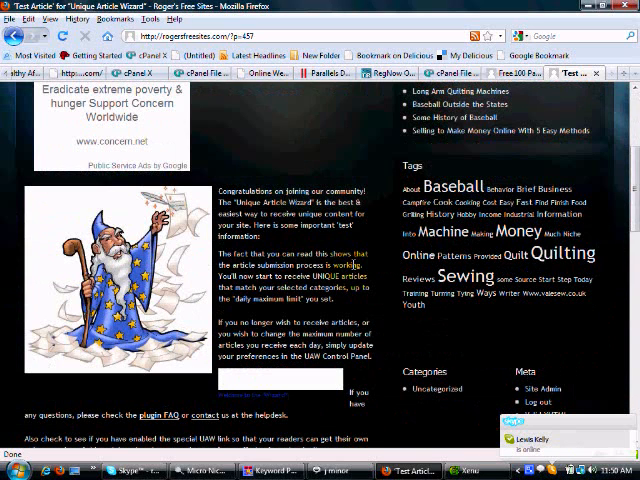
drag(222, 192, 370, 208)
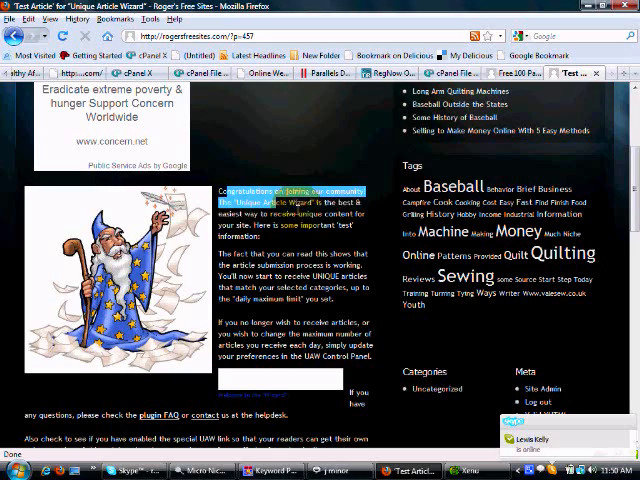
scroll(down, 3)
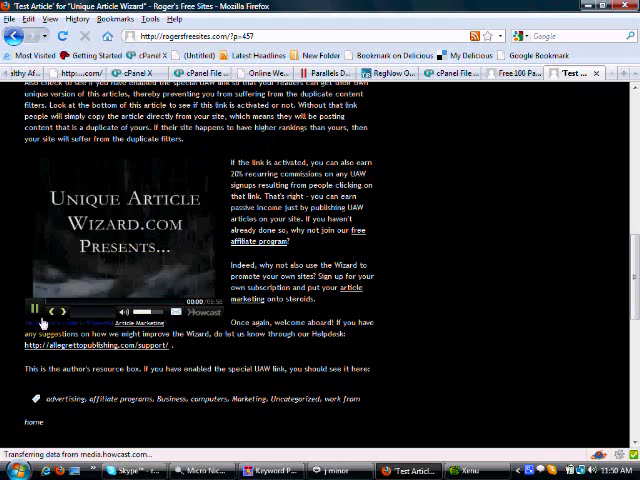
click(36, 308)
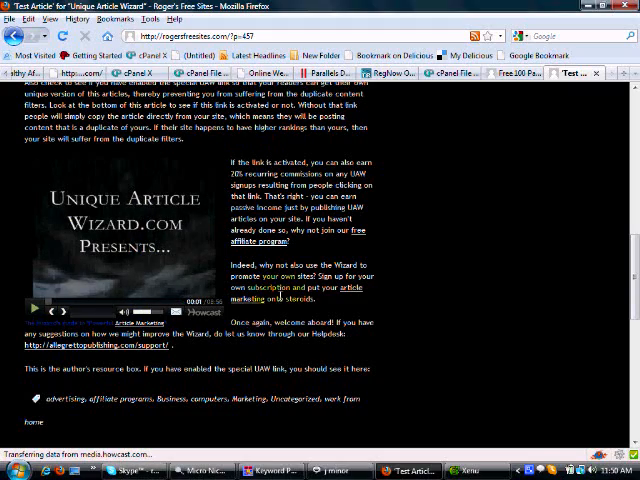